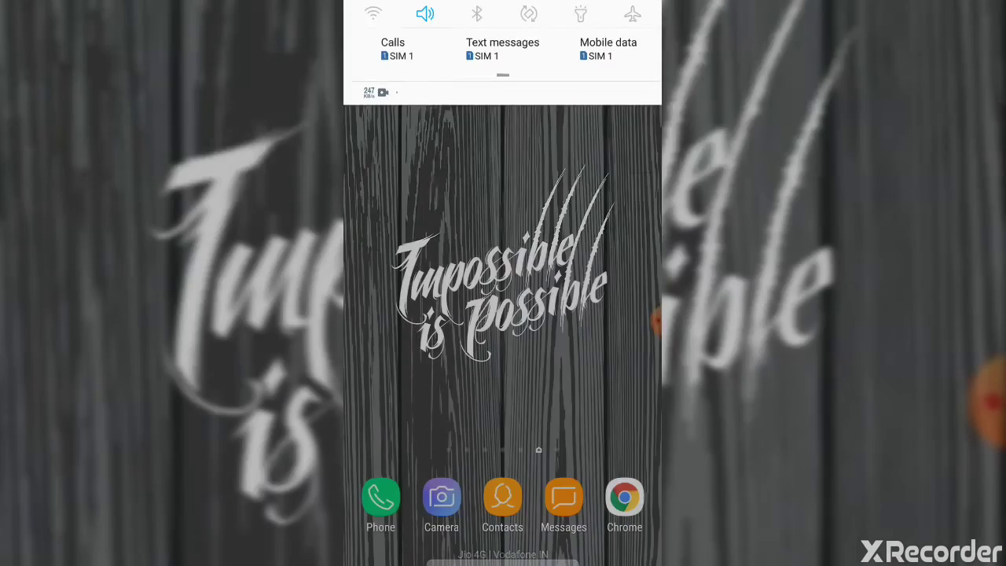
Turn Wi-Fi on from Android quick settings and put the panel away
left_click_drag(504, 79, 503, 314)
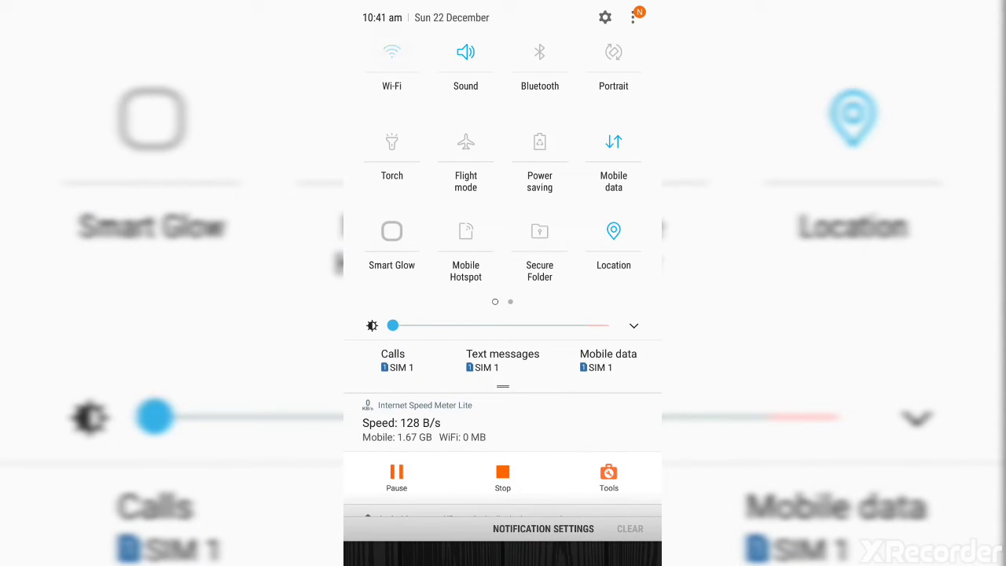
left_click(390, 54)
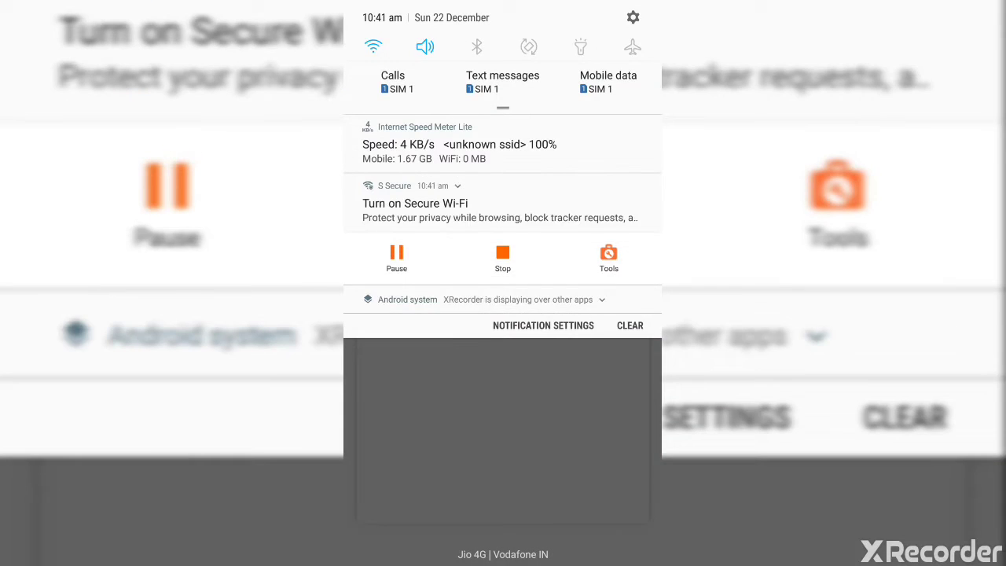
left_click_drag(504, 107, 503, 314)
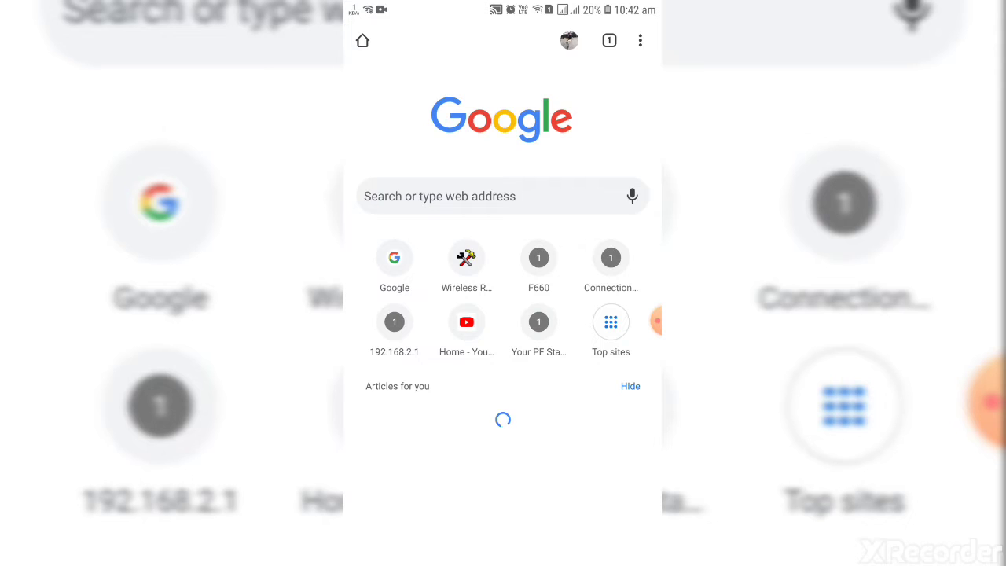
Load the router login page at 192.168.1.1 in Chrome
left_click(487, 195)
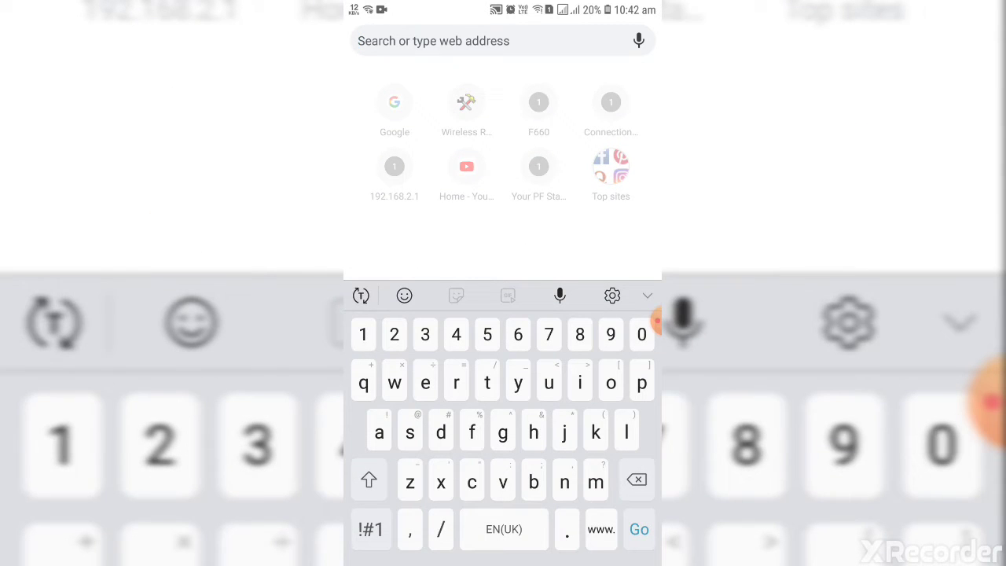
type("192.168.1.1")
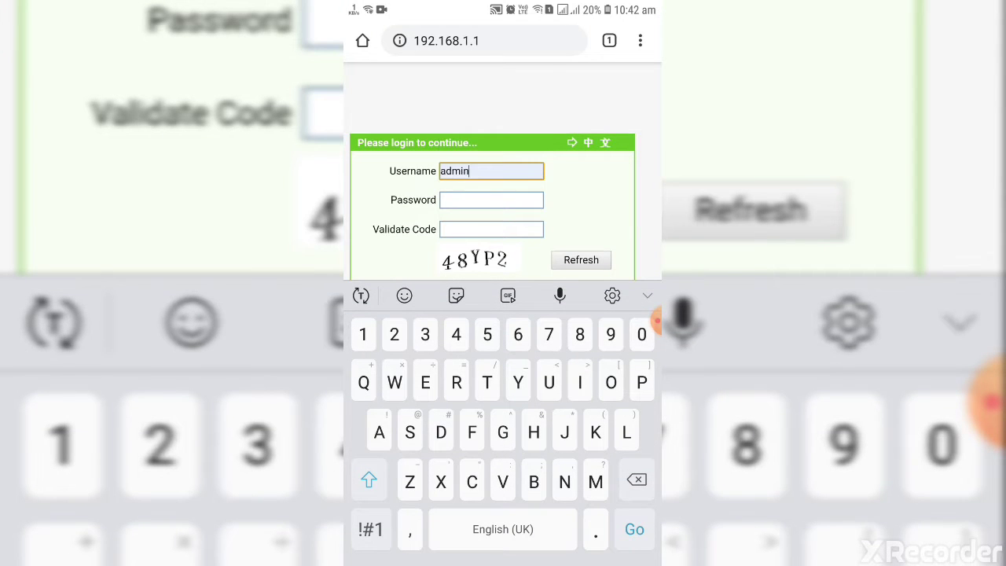
Sign in to the ZTE router admin with the password and validate code 48YP2
left_click(491, 199)
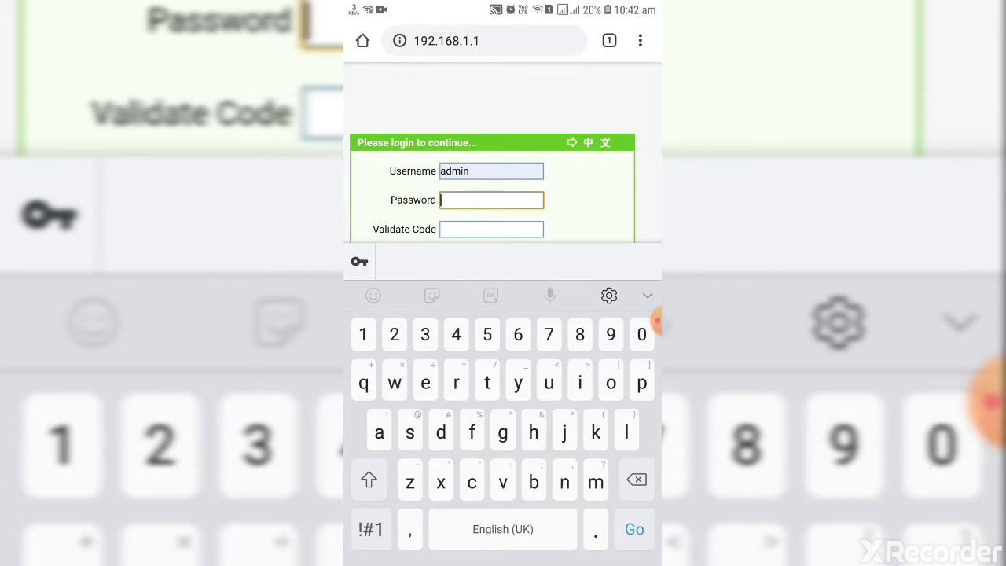
left_click(368, 479)
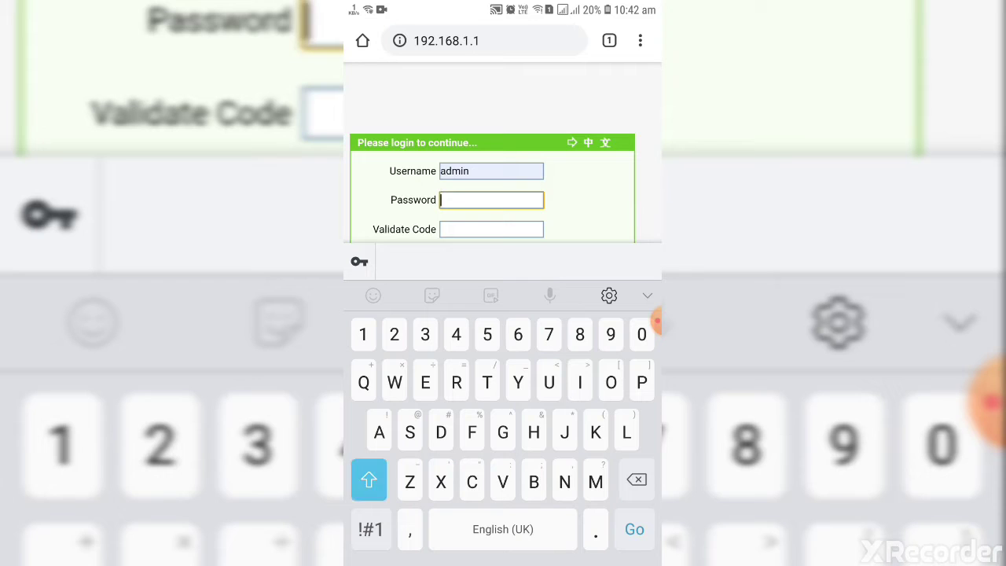
type("F")
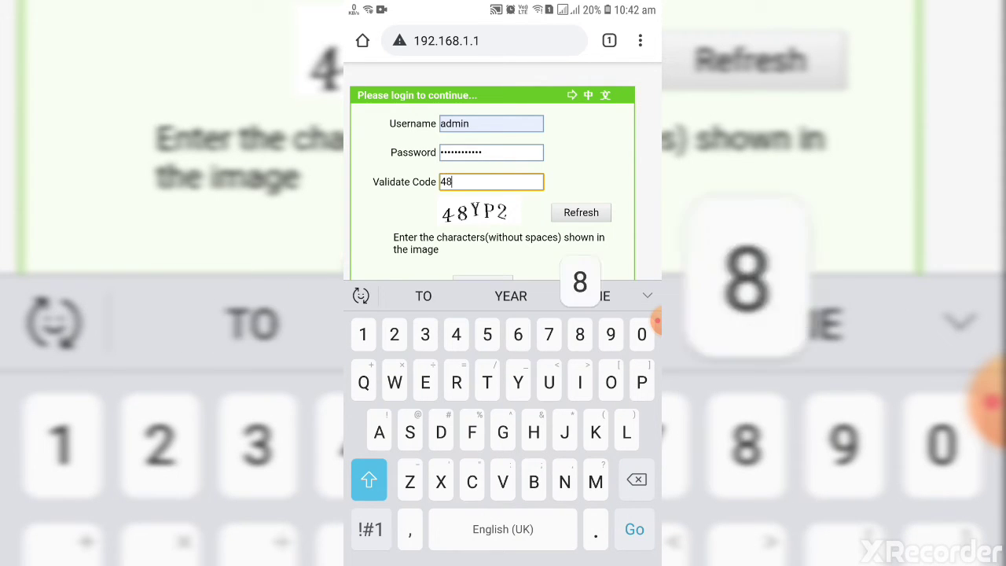
type("YP2")
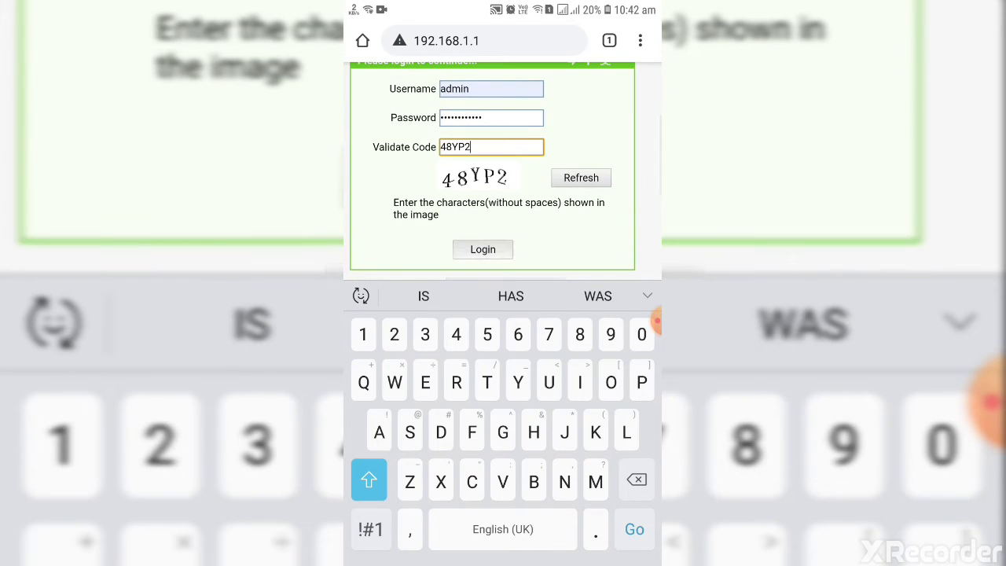
left_click(482, 248)
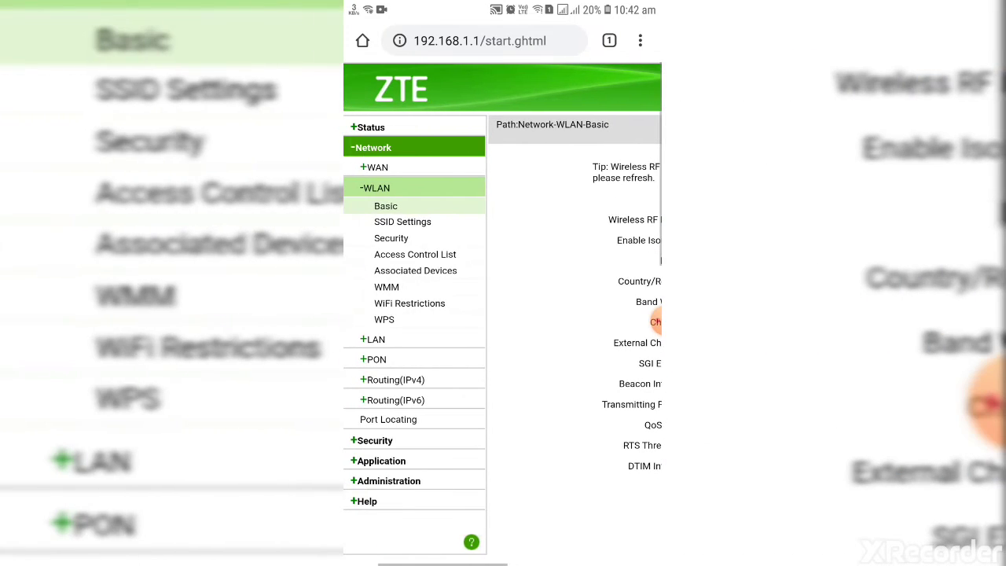
Enter 'Hathway' as the SSID1 name in the router's SSID Settings
left_click(402, 222)
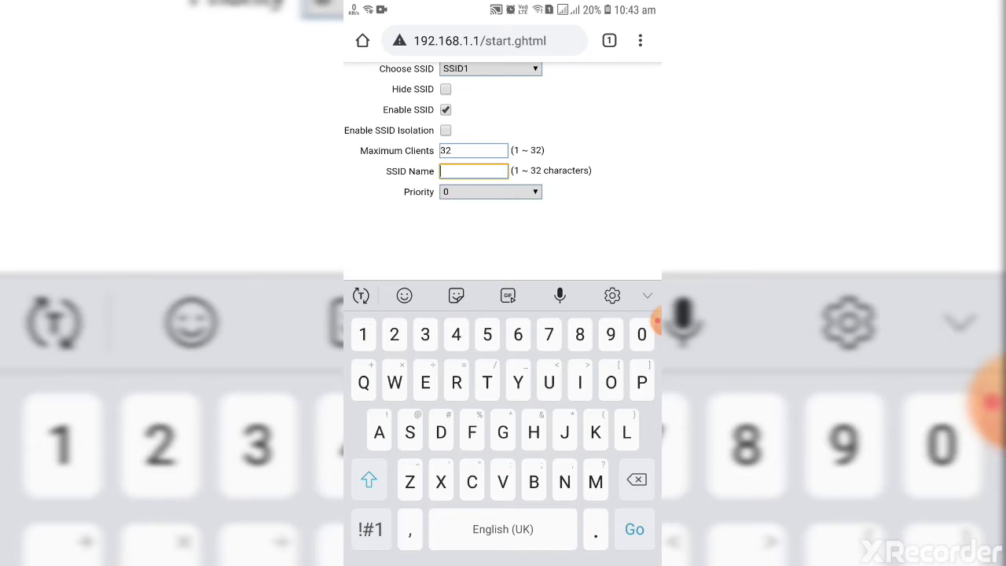
type("H")
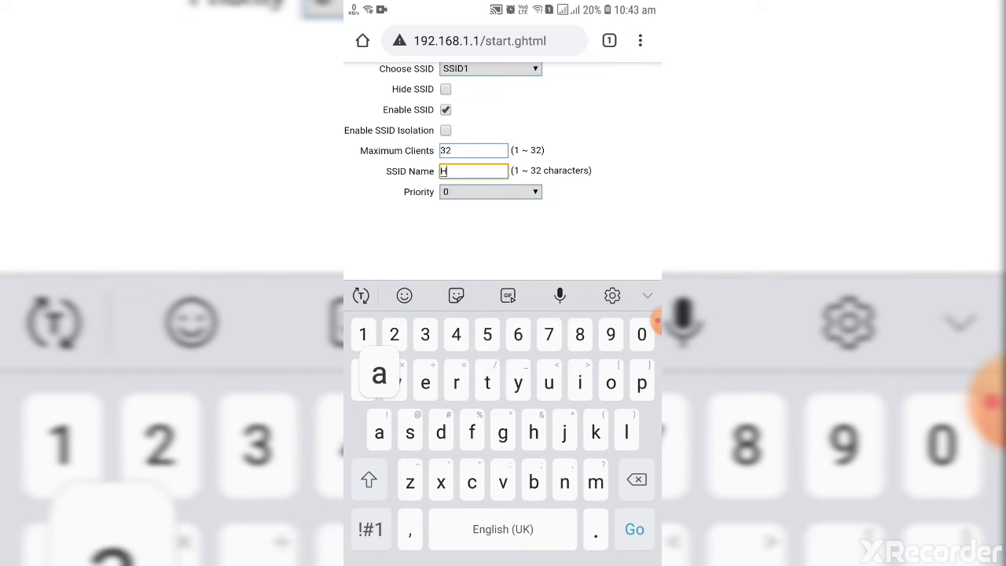
type("athway")
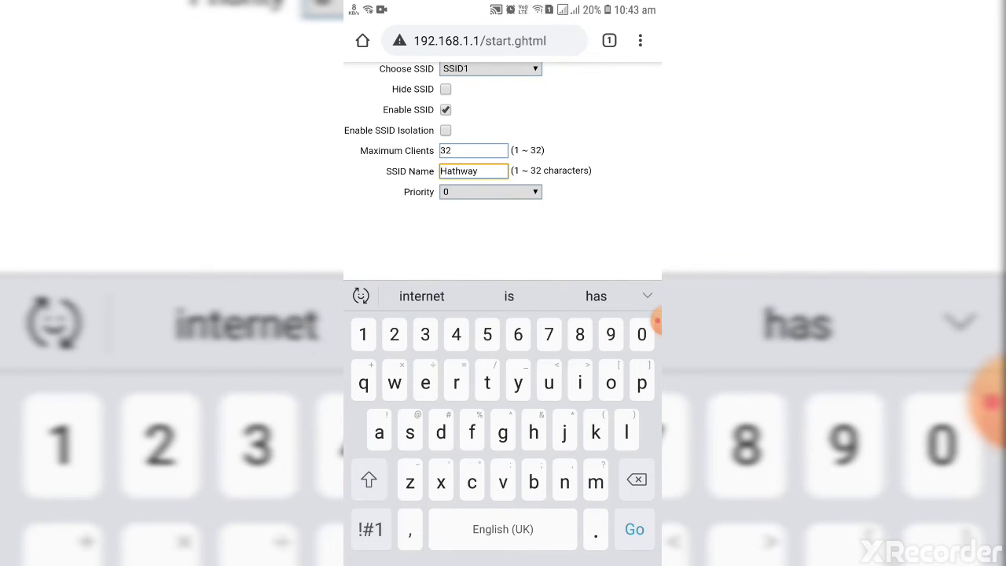
scroll("down", 3)
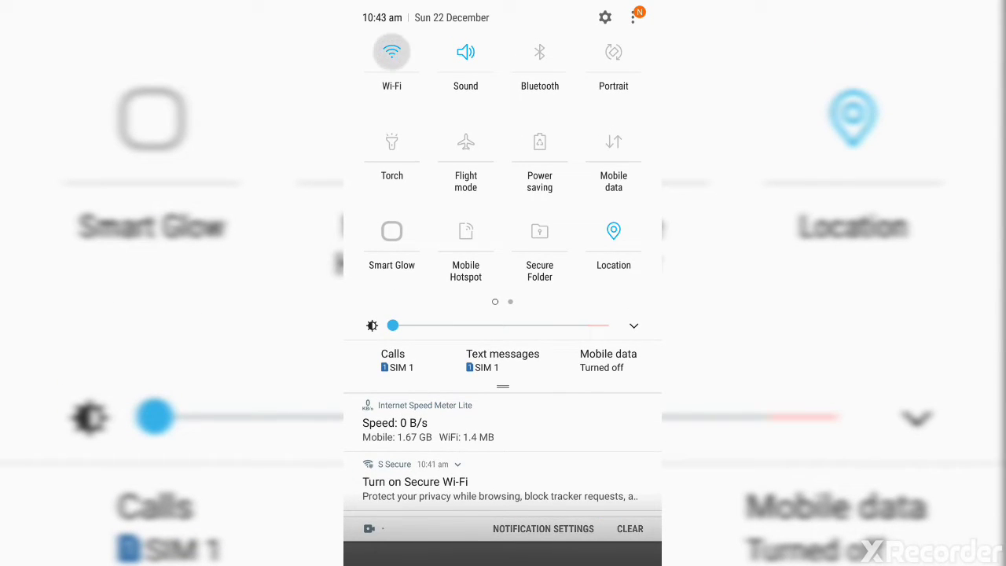
Join the phone to the Hathway network from Android Wi-Fi settings
left_click(391, 52)
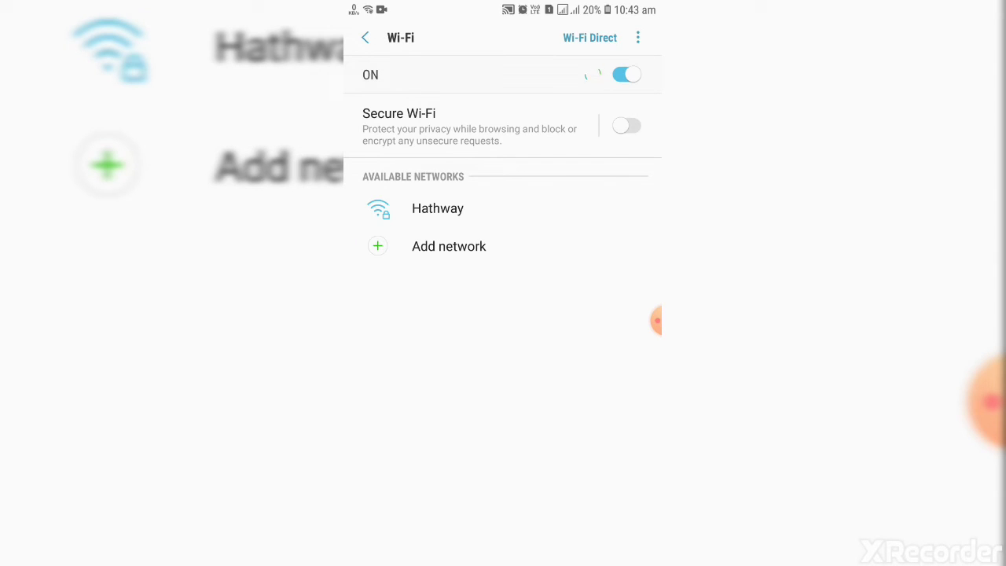
left_click(437, 208)
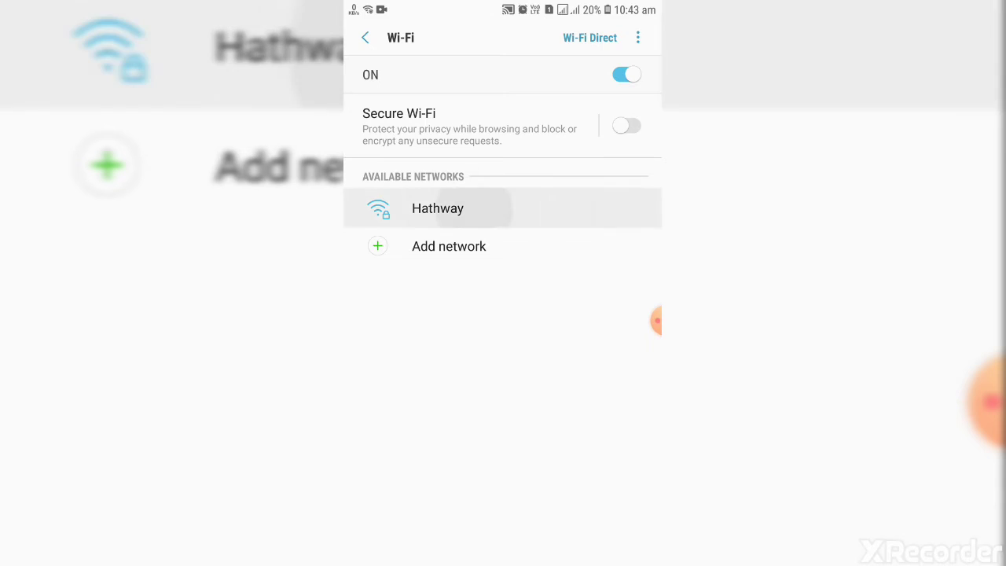
left_click(437, 208)
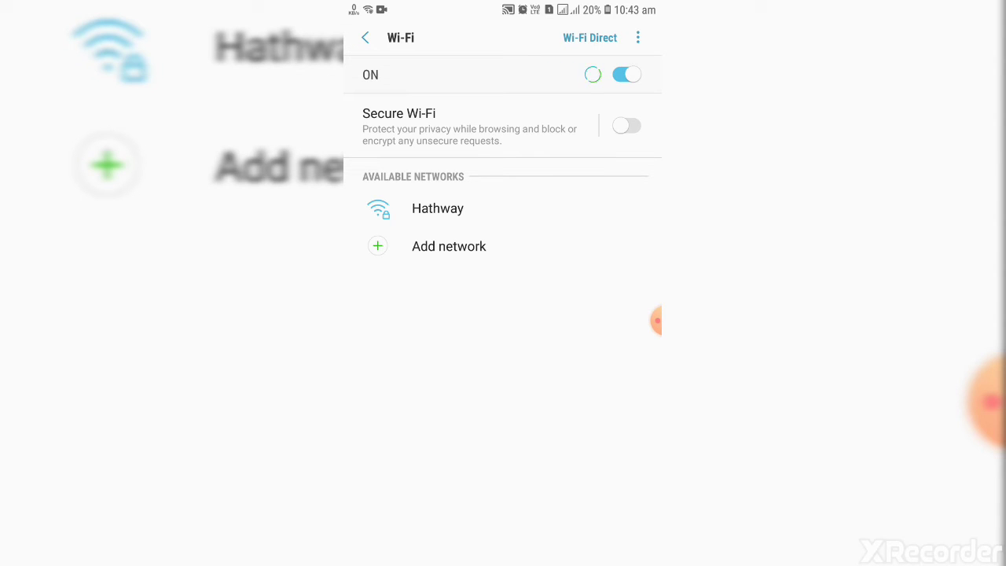
left_click(437, 207)
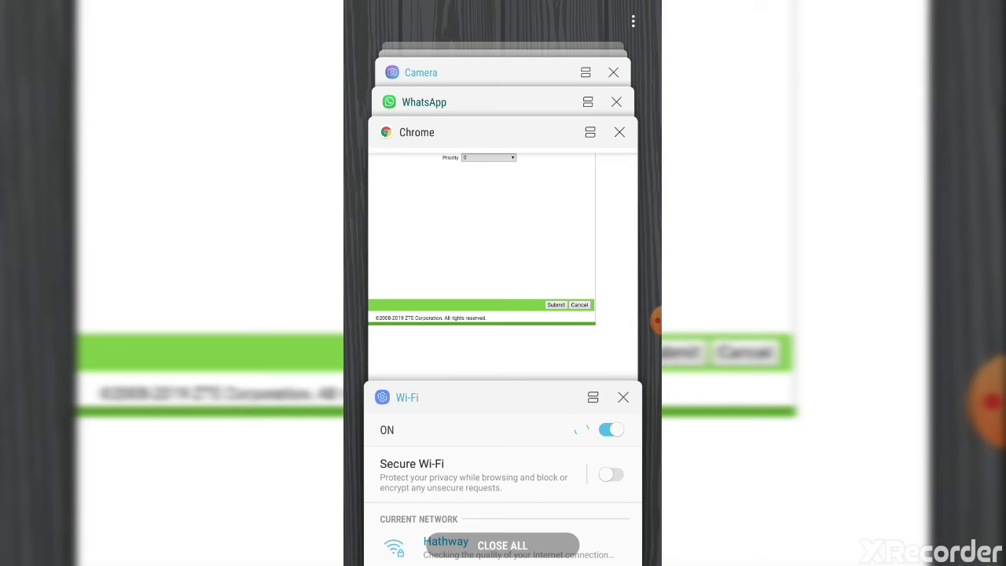
View SSID1's WPA/WPA2-PSK security and passphrase in the router admin, then return to Wi-Fi settings
left_click(479, 132)
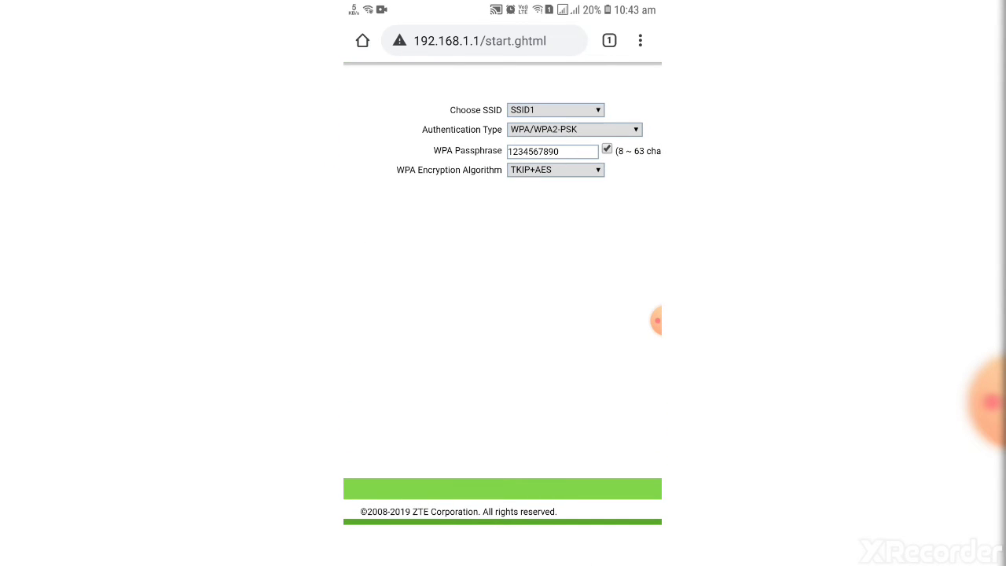
left_click(554, 151)
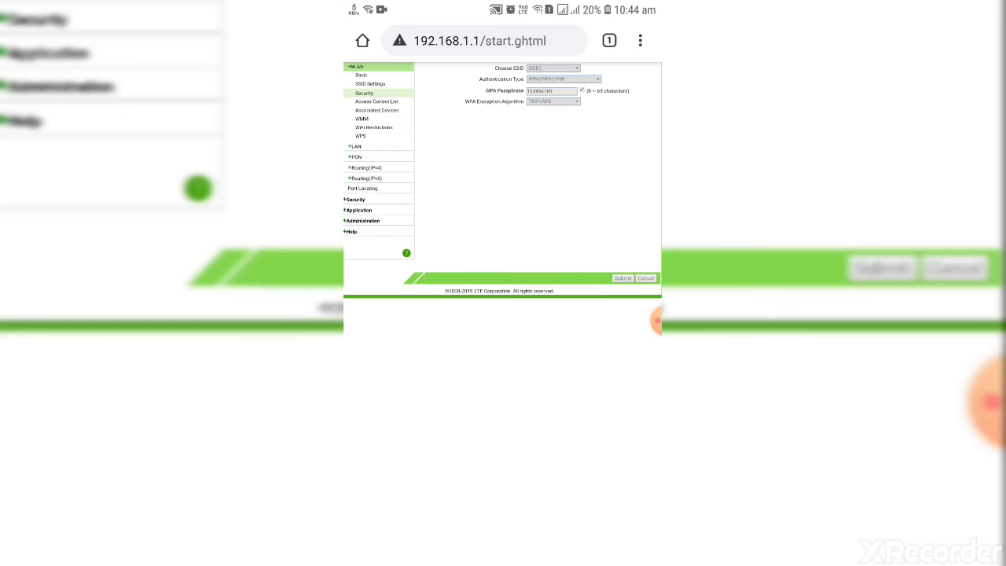
scroll("down", 3)
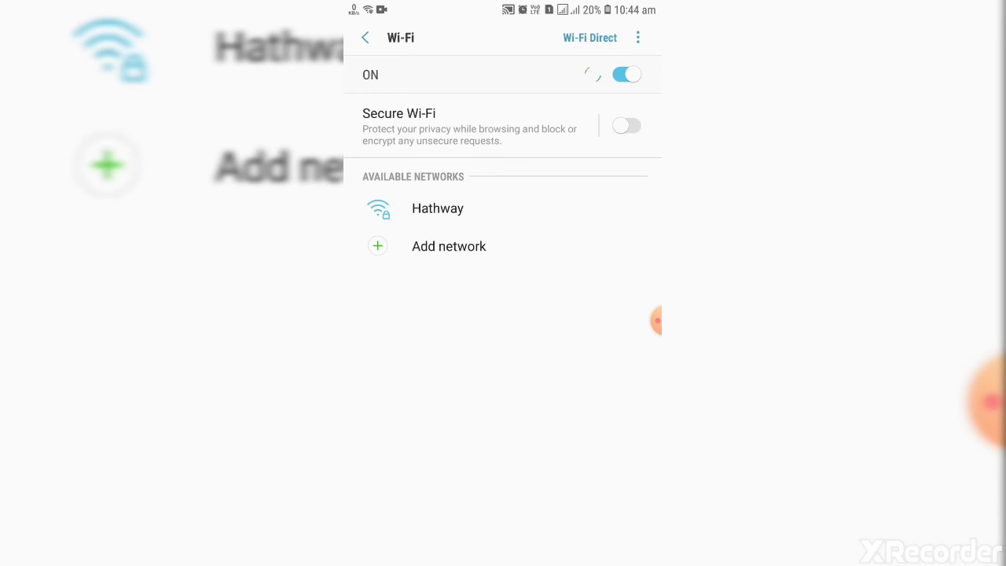
Reconnect the phone to Hathway using the new password
left_click(437, 207)
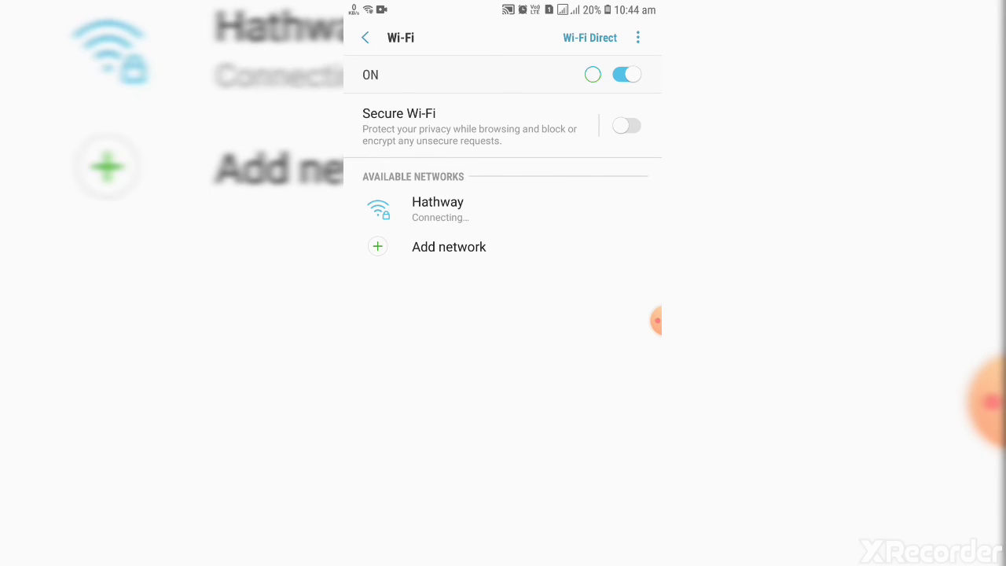
left_click(437, 209)
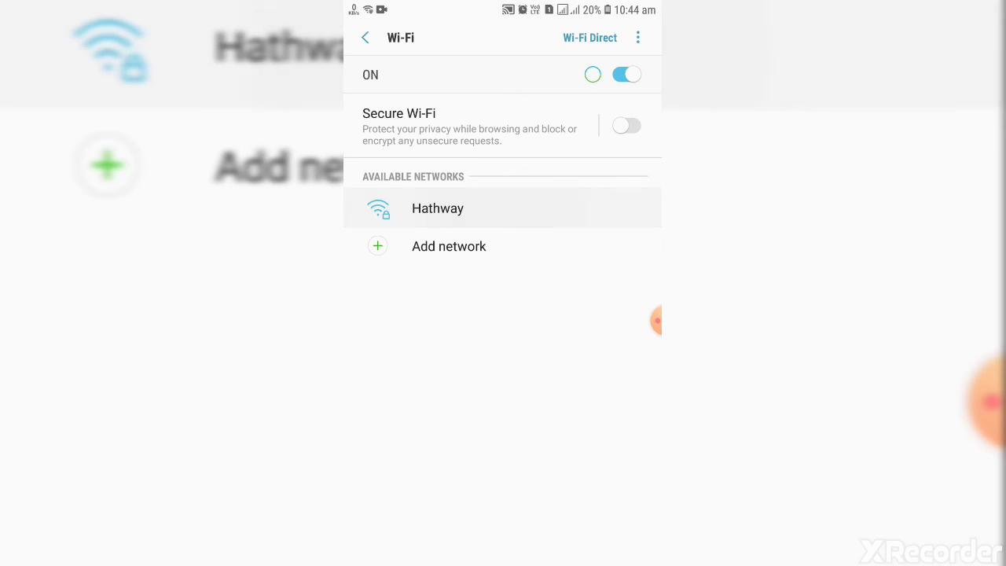
left_click(437, 208)
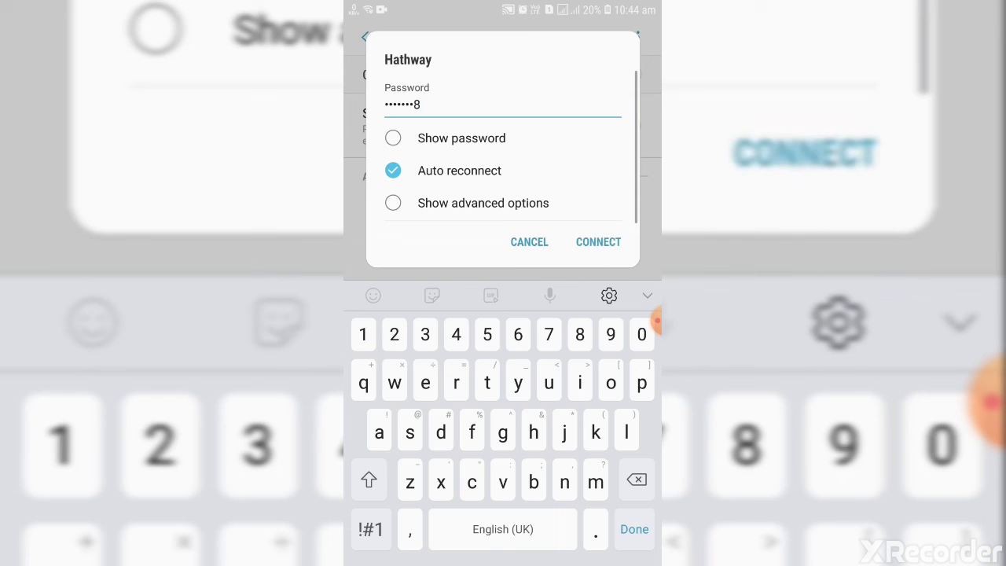
left_click(610, 333)
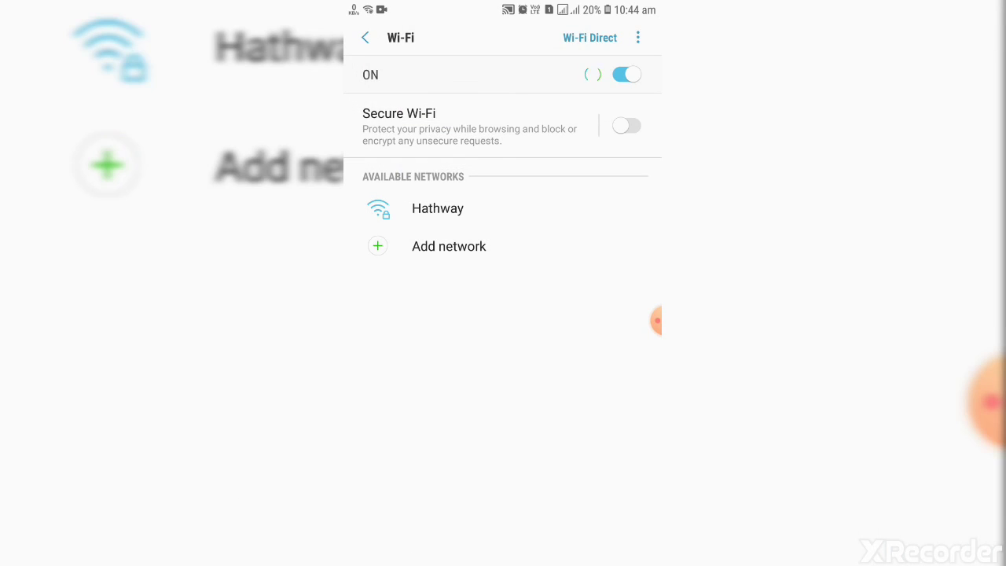
left_click(437, 207)
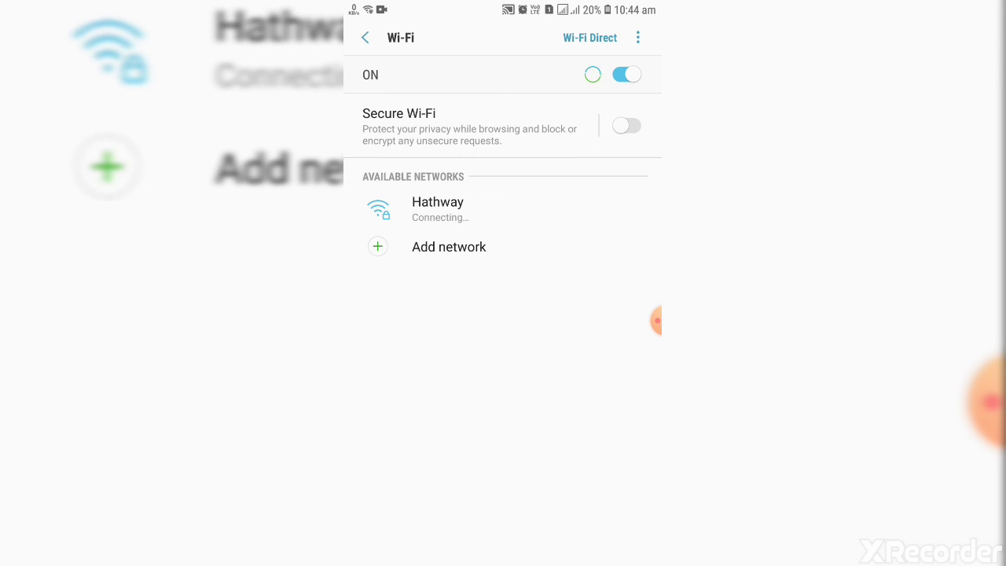